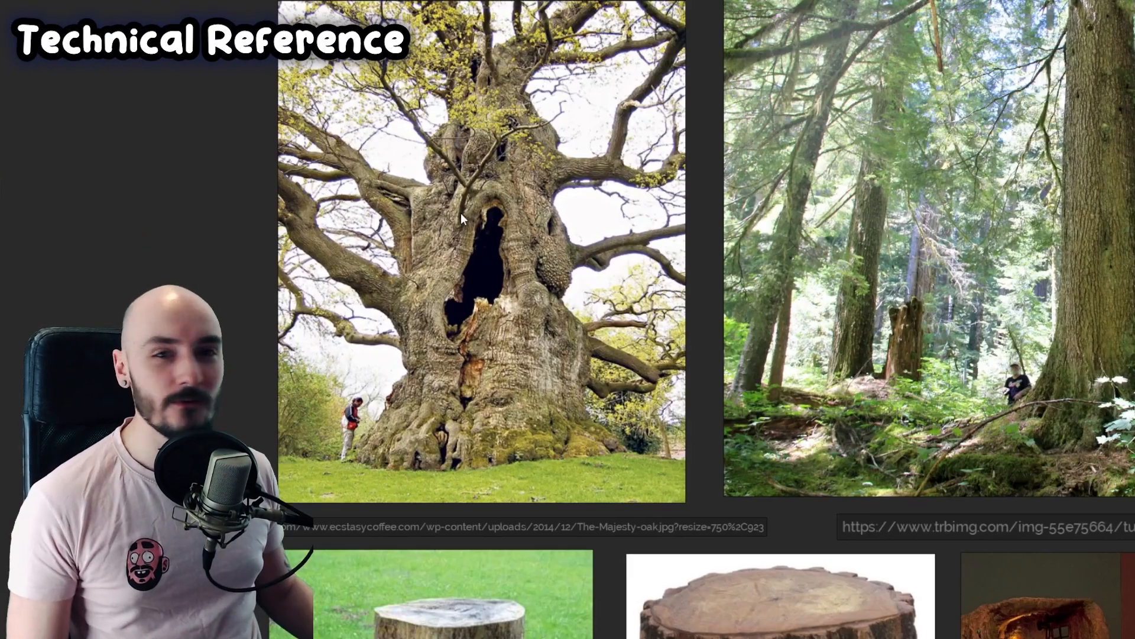
Set Layer 2 above the forest photo to Color blending mode
scroll(down, 3)
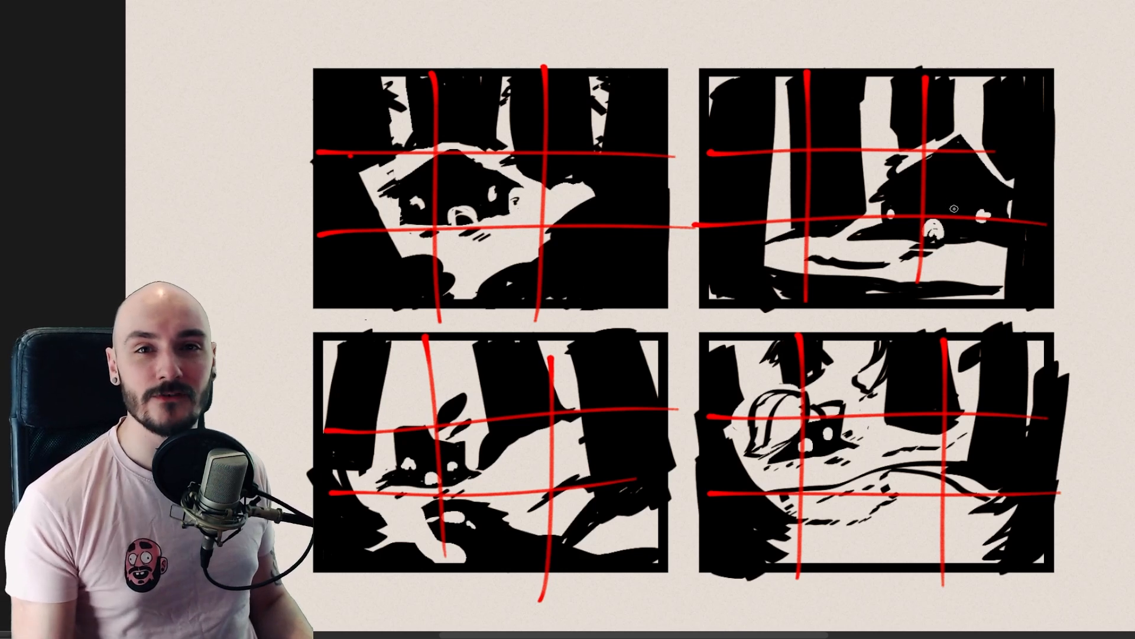
click(927, 214)
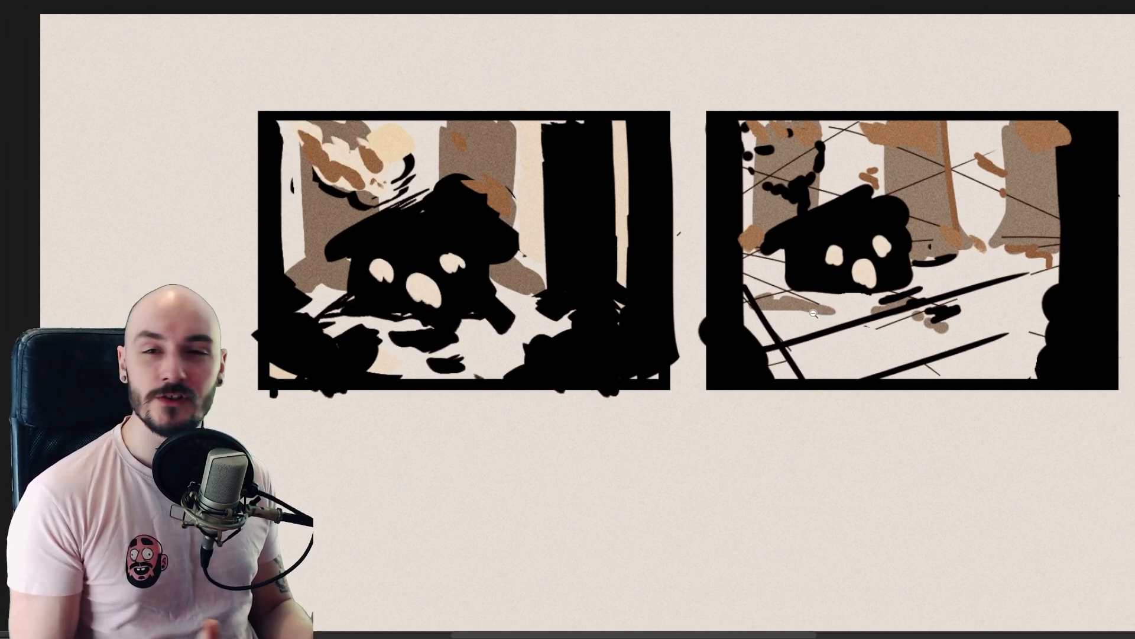
drag(420, 101, 420, 388)
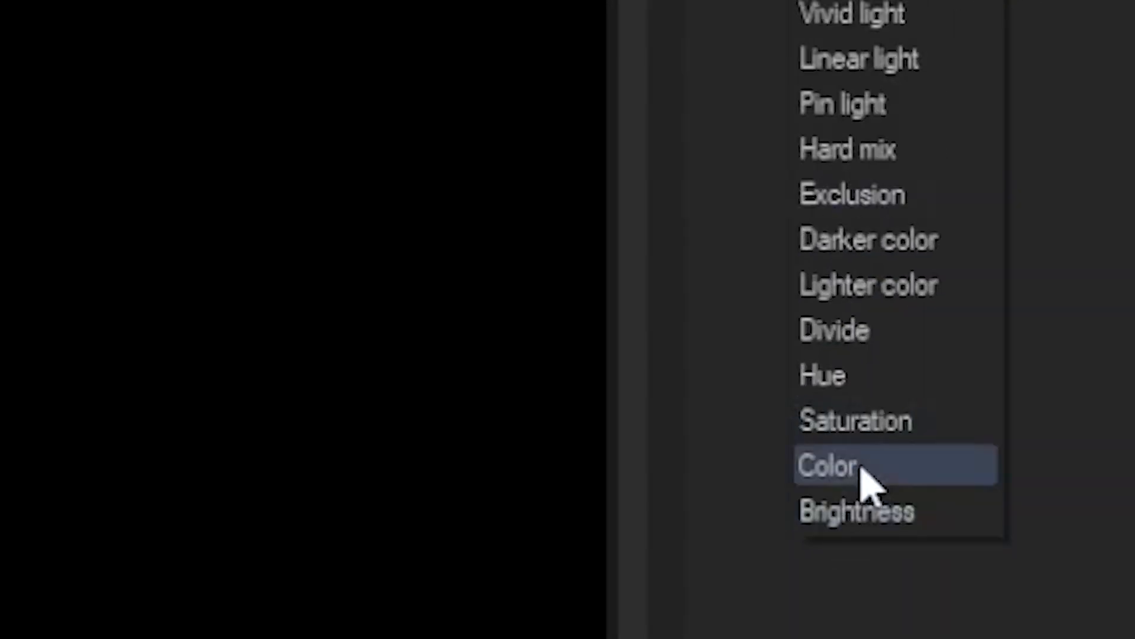
click(827, 463)
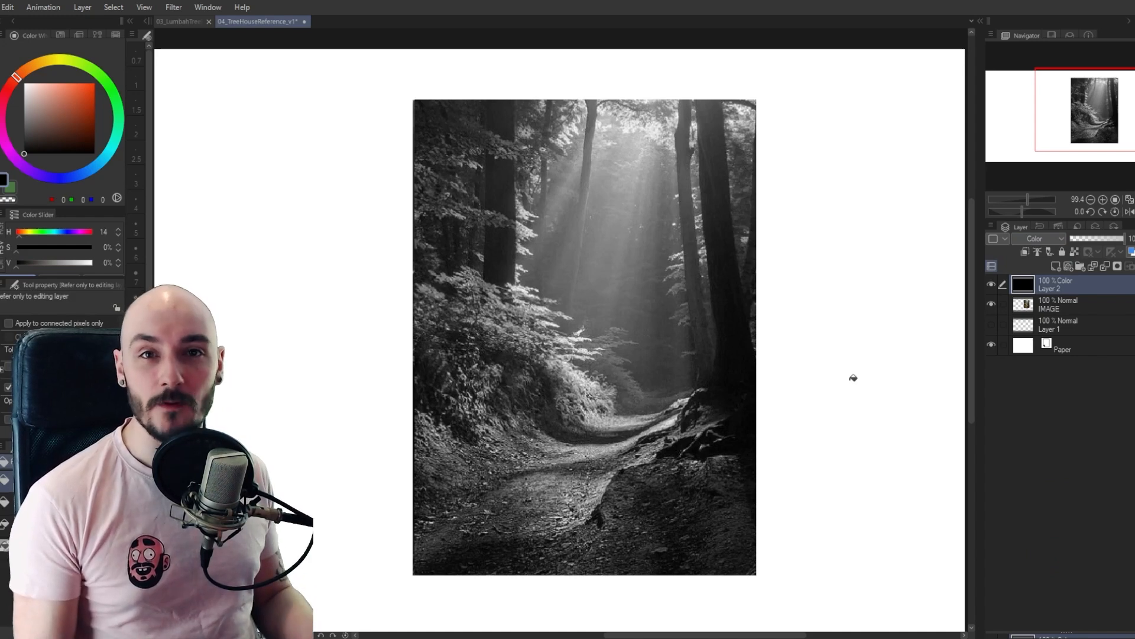
Start the Mosaic effect filter on the grayscale forest photo
click(1057, 304)
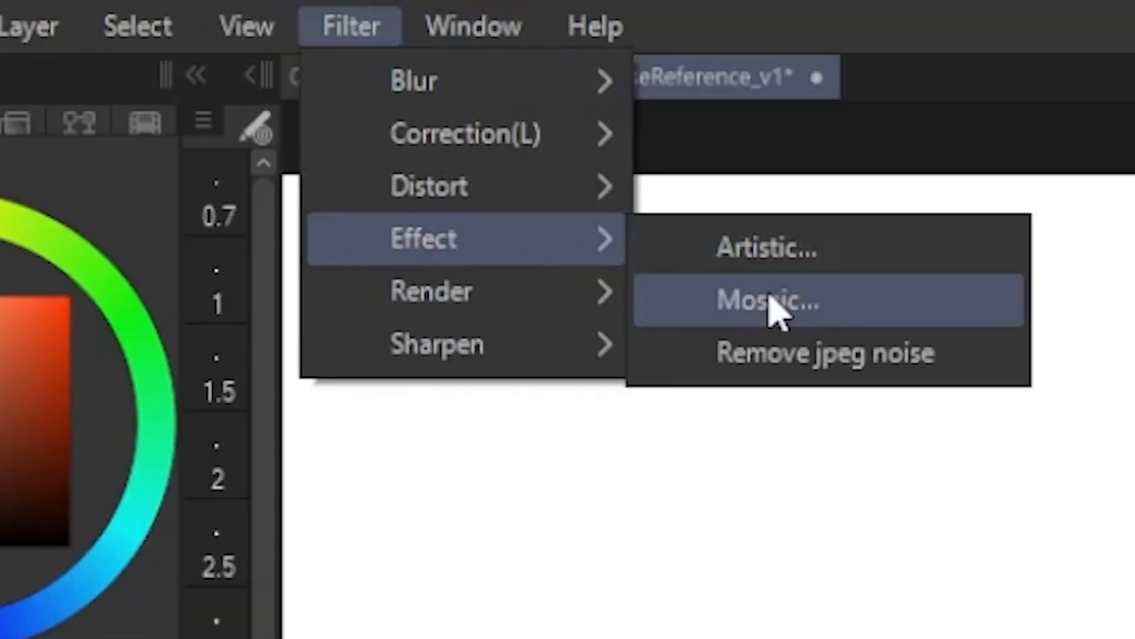
click(768, 300)
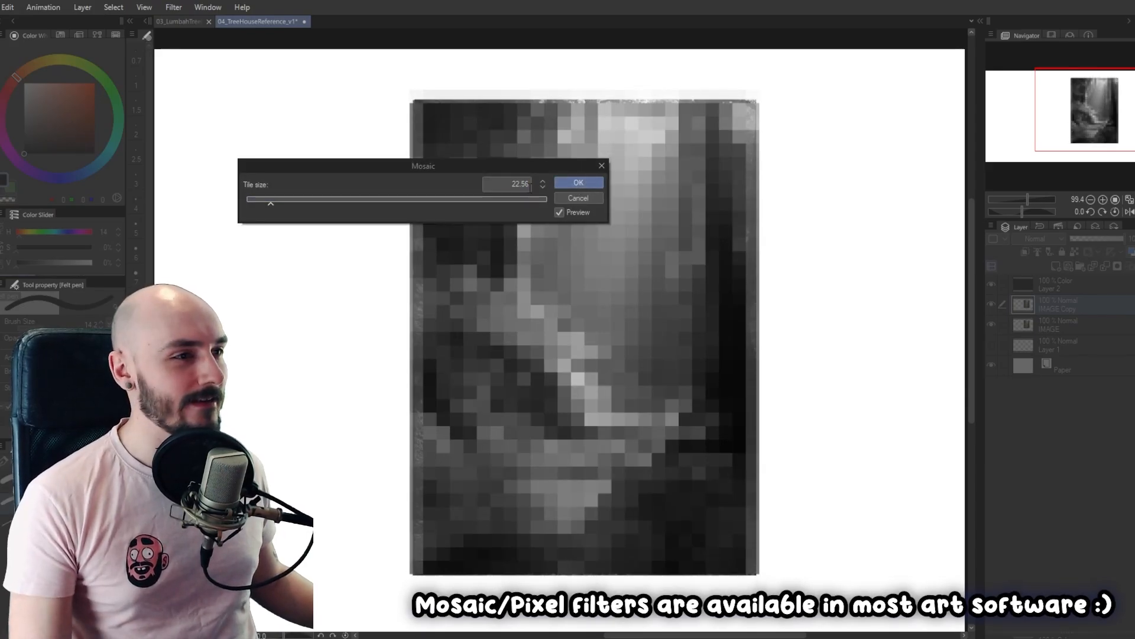
Apply the Mosaic pixelation to the forest reference photo
click(579, 182)
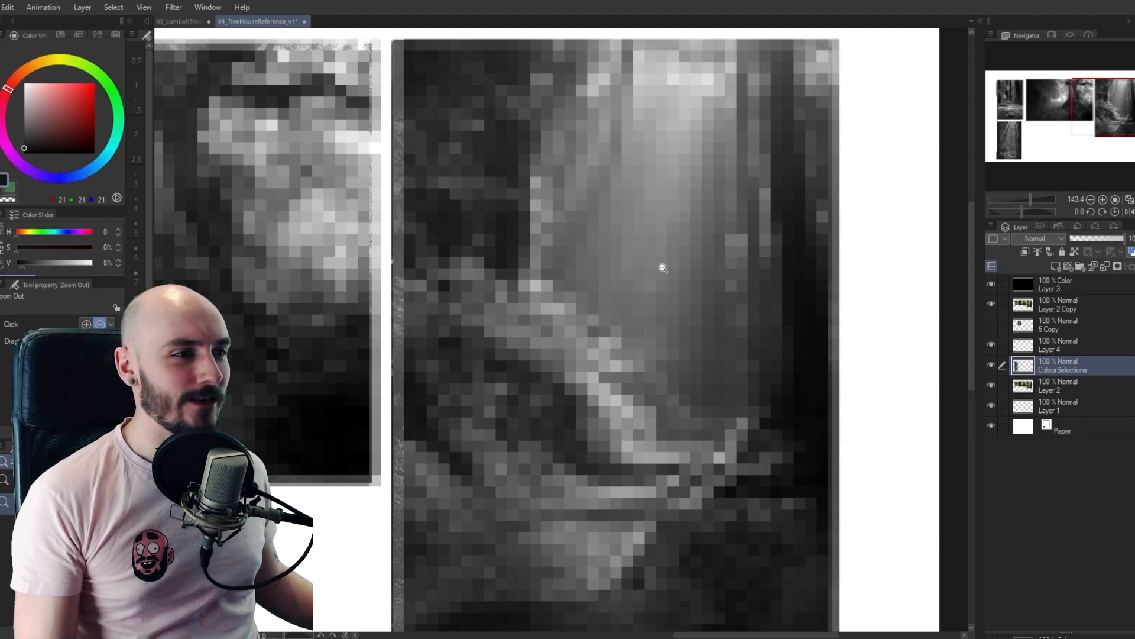
Switch to the LumbahTreeHousePixelArt document with the sun rays and red roof
click(202, 21)
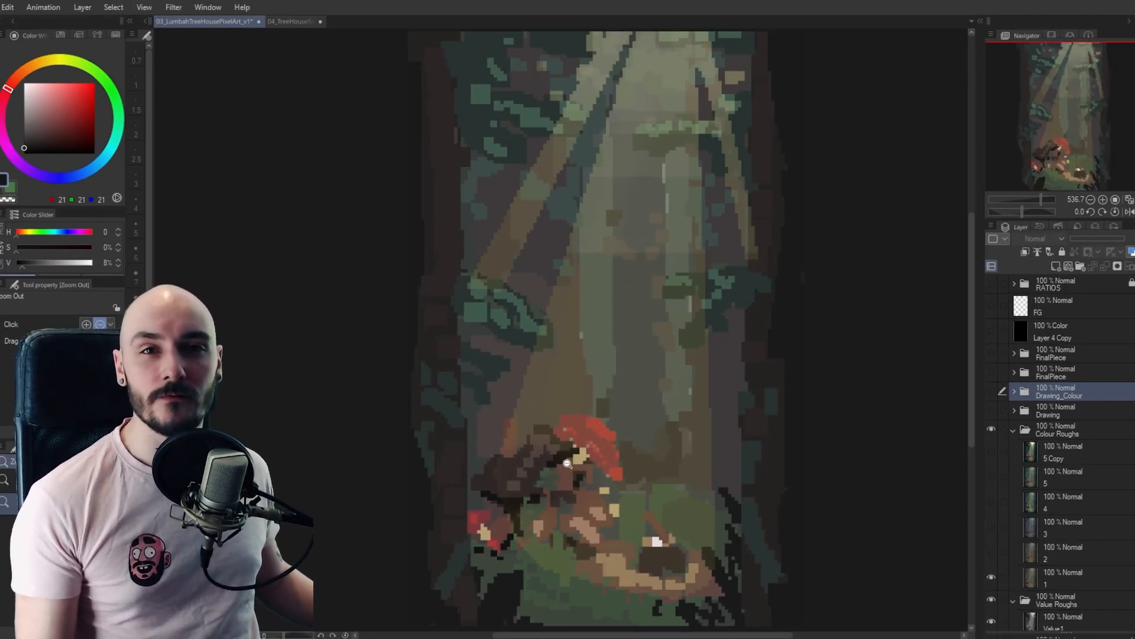
Add a Color balance correction layer with Cyan–Red -20 on the half tones
click(1065, 577)
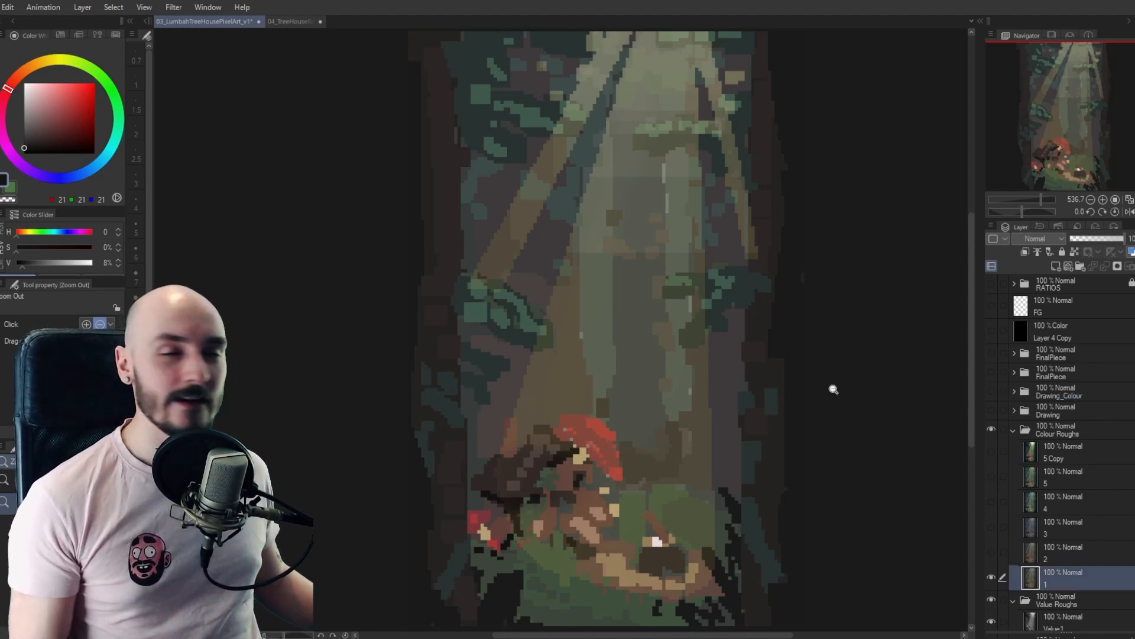
click(81, 7)
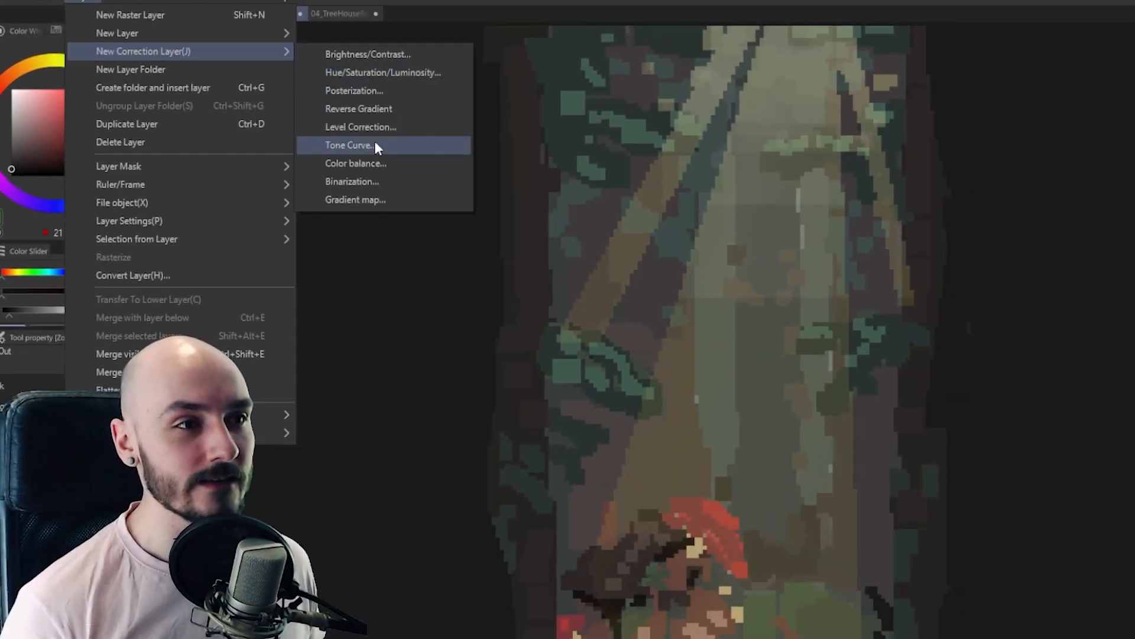
click(356, 163)
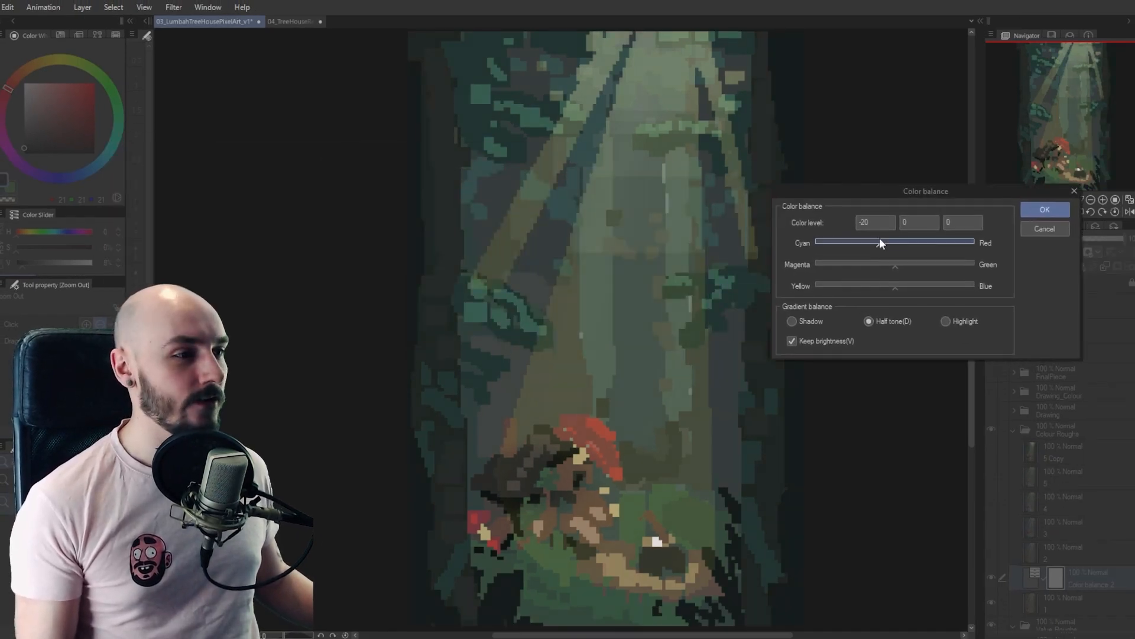
click(1045, 209)
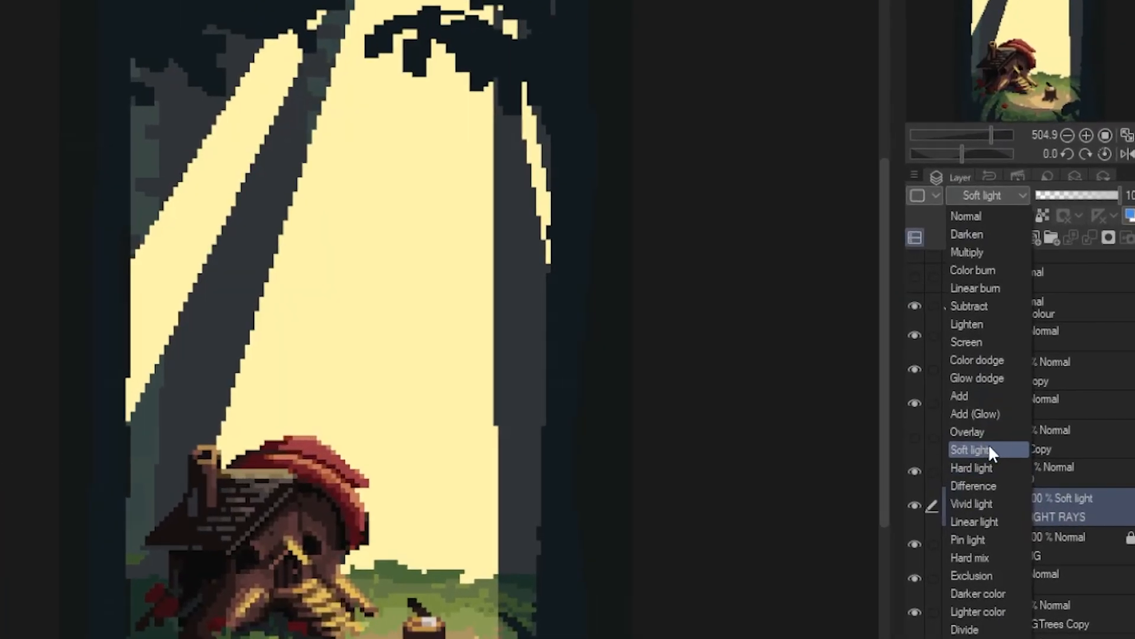
Set the LIGHT RAYS layer's blending mode to Soft light
click(970, 449)
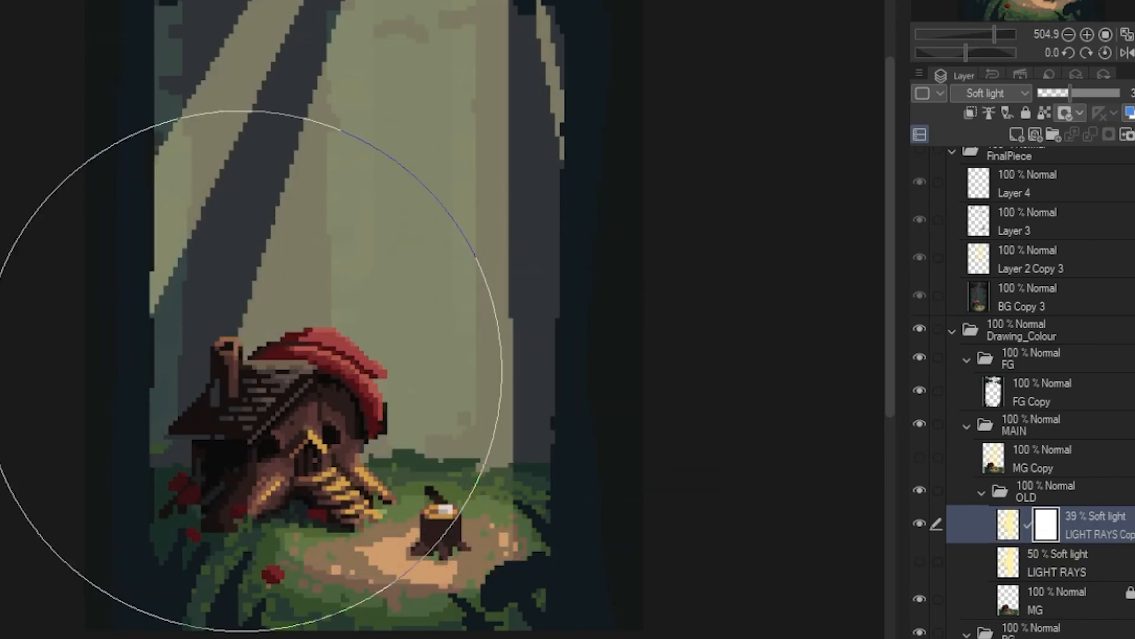
Fade the LIGHT RAYS Copy mask toward the bottom and toggle Enable Mask to compare
click(1045, 524)
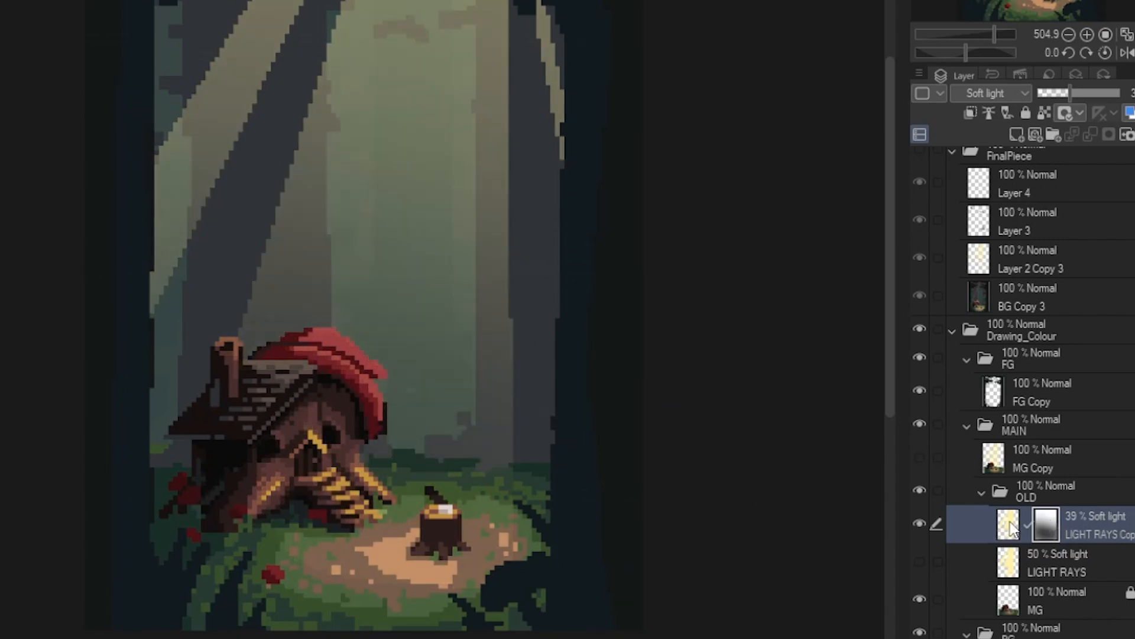
right_click(1045, 524)
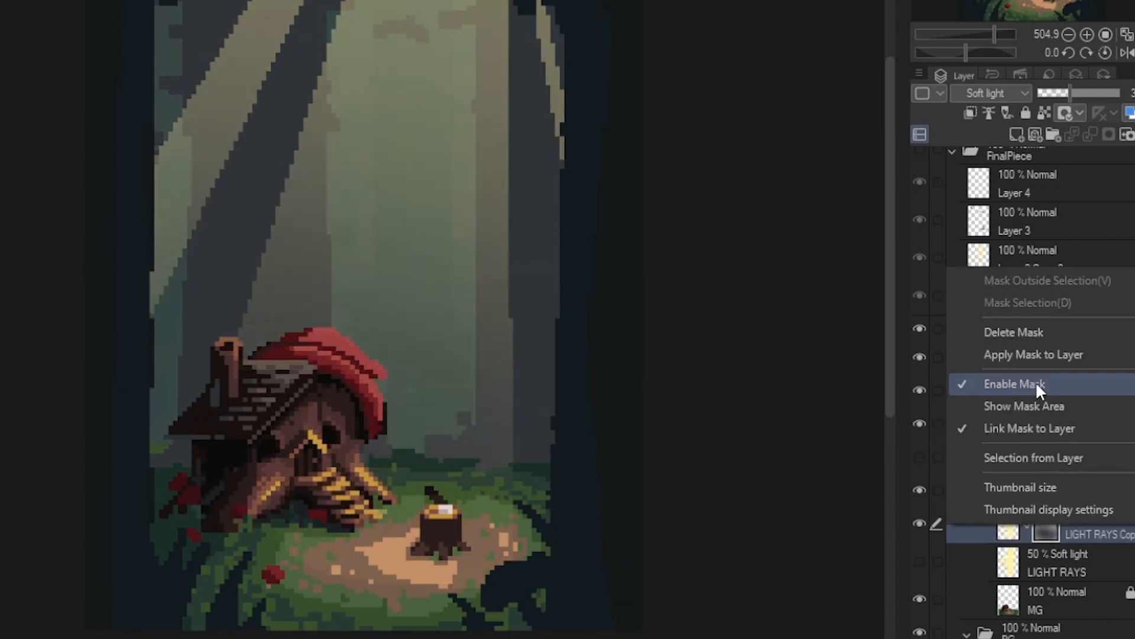
click(1015, 384)
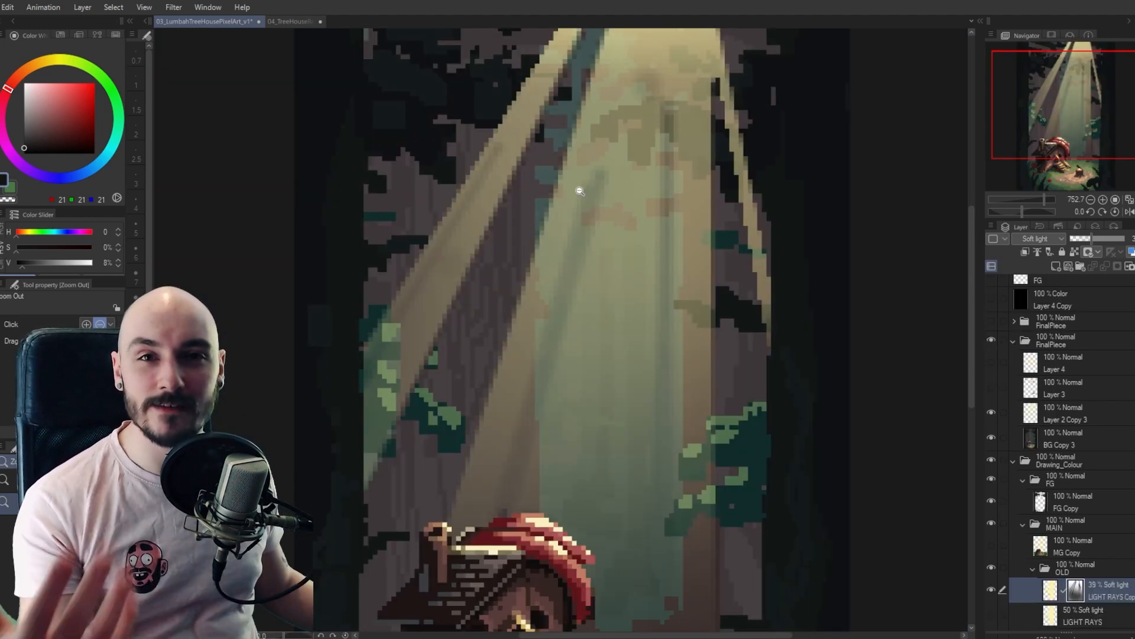
mouse_move(676, 117)
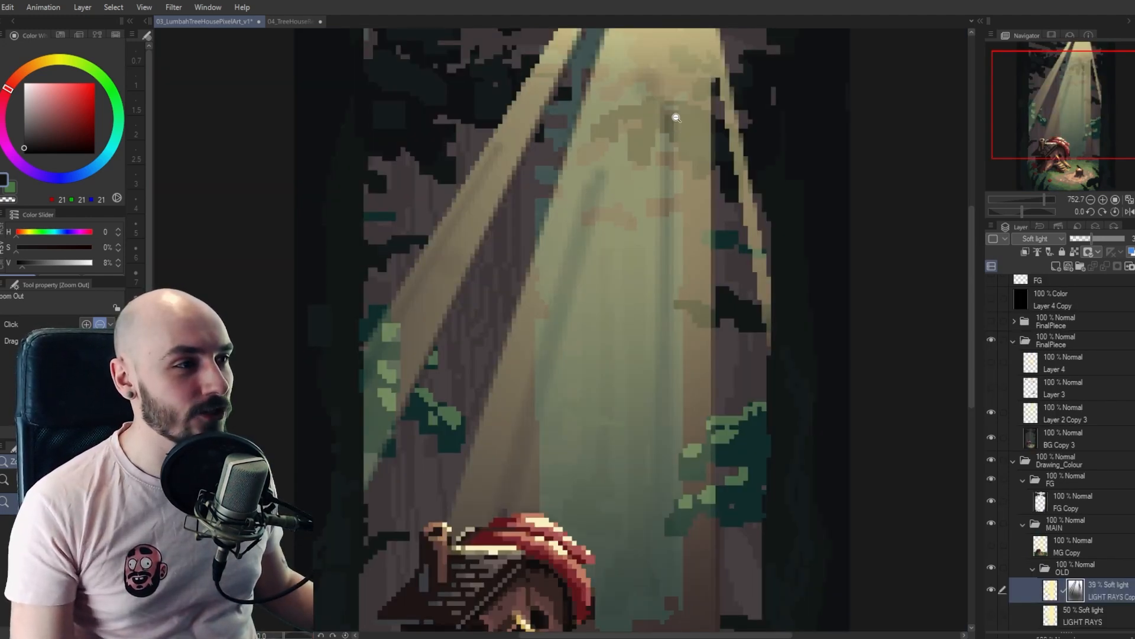